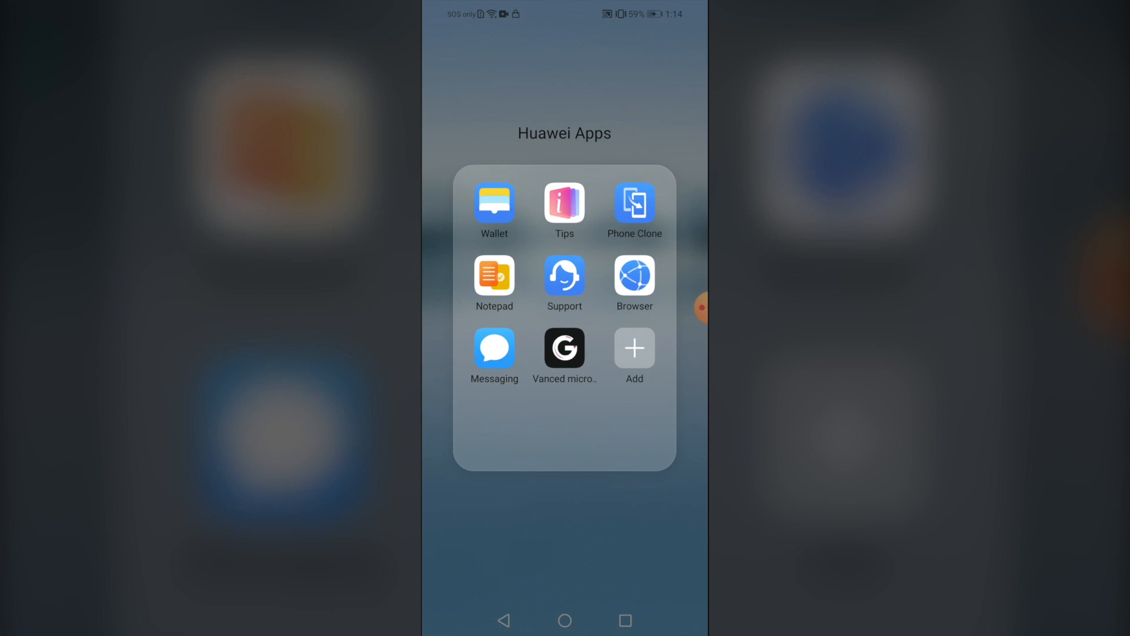
# Launch Huawei Browser and rerun the 'es explorer' search from history.
pyautogui.click(633, 277)
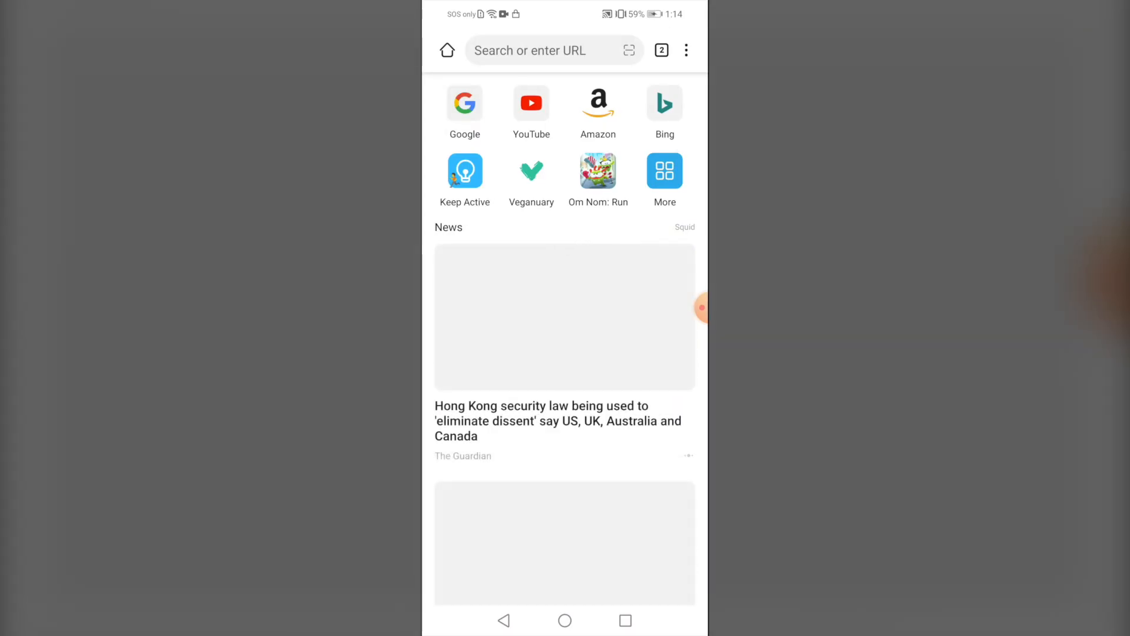
pyautogui.click(548, 50)
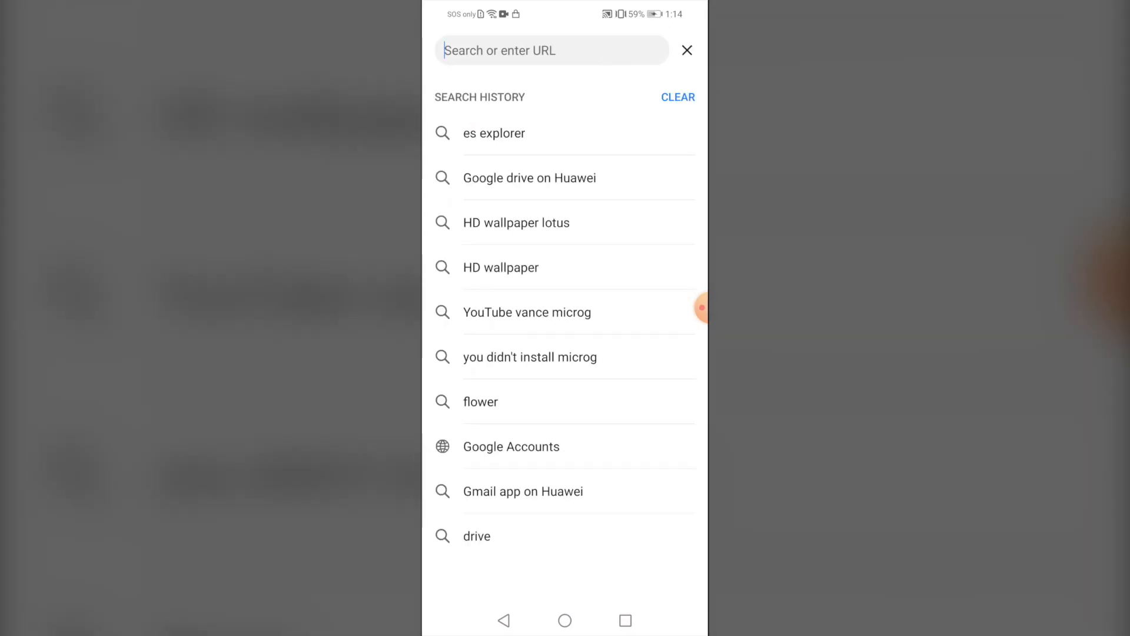
pyautogui.click(494, 132)
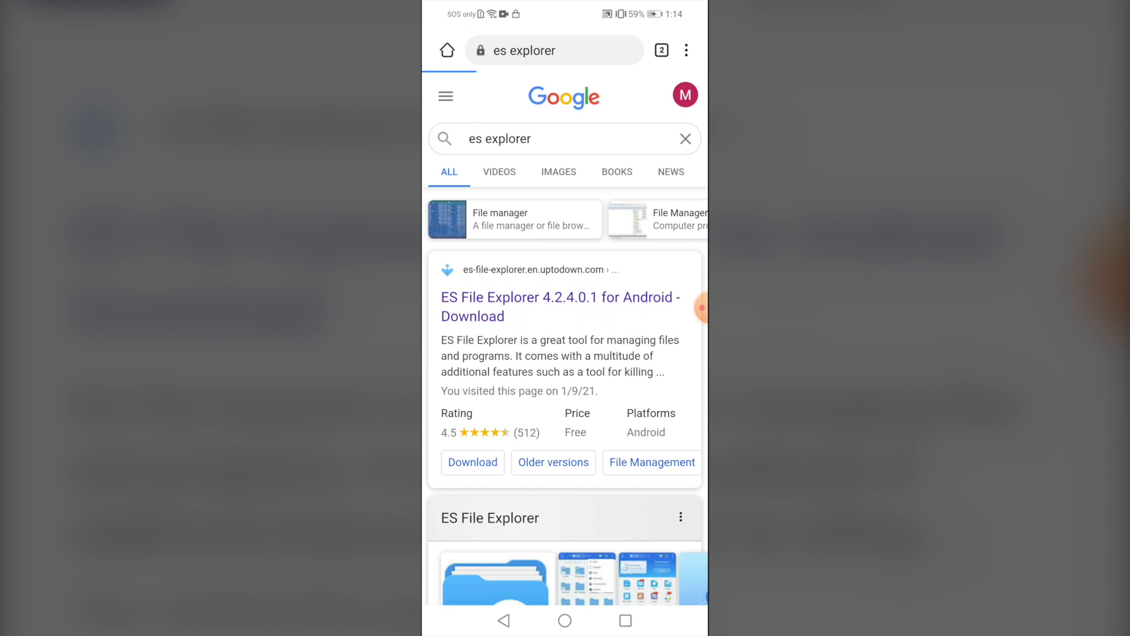
# Download the ES File Explorer apk from Uptodown and view the browser's Downloads list.
pyautogui.click(560, 306)
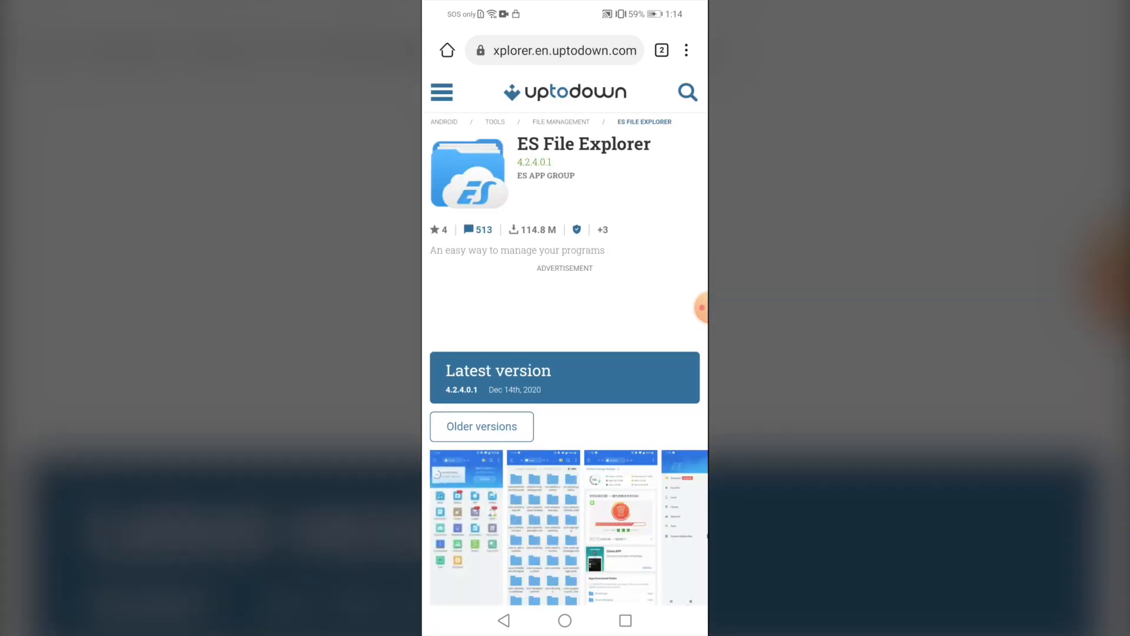
pyautogui.scroll(-3)
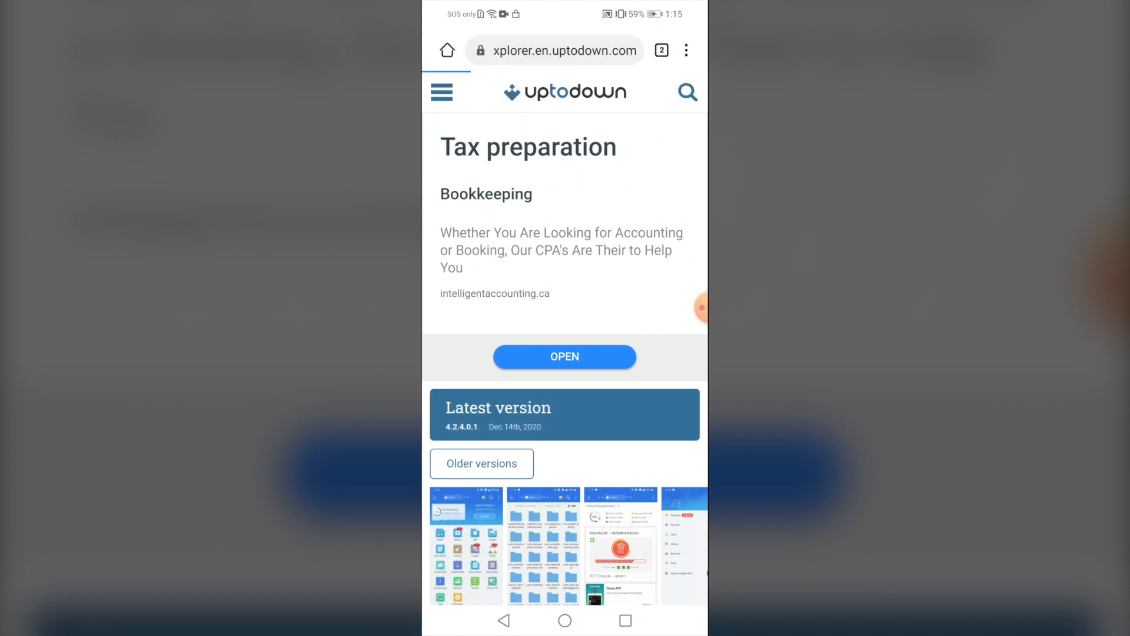
pyautogui.scroll(-3)
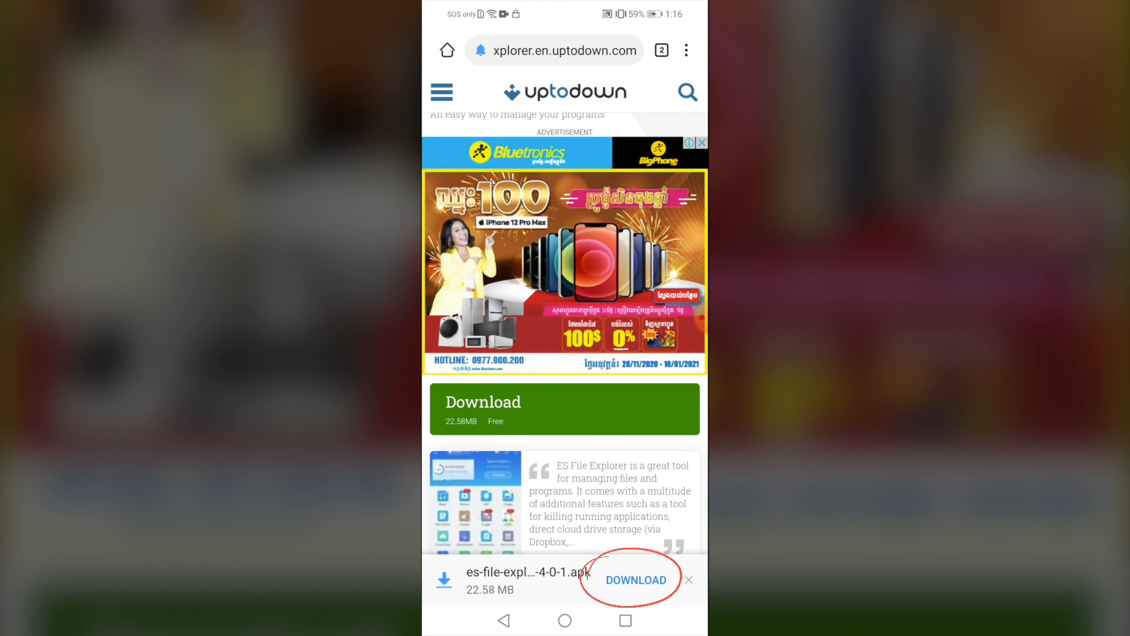
pyautogui.click(635, 579)
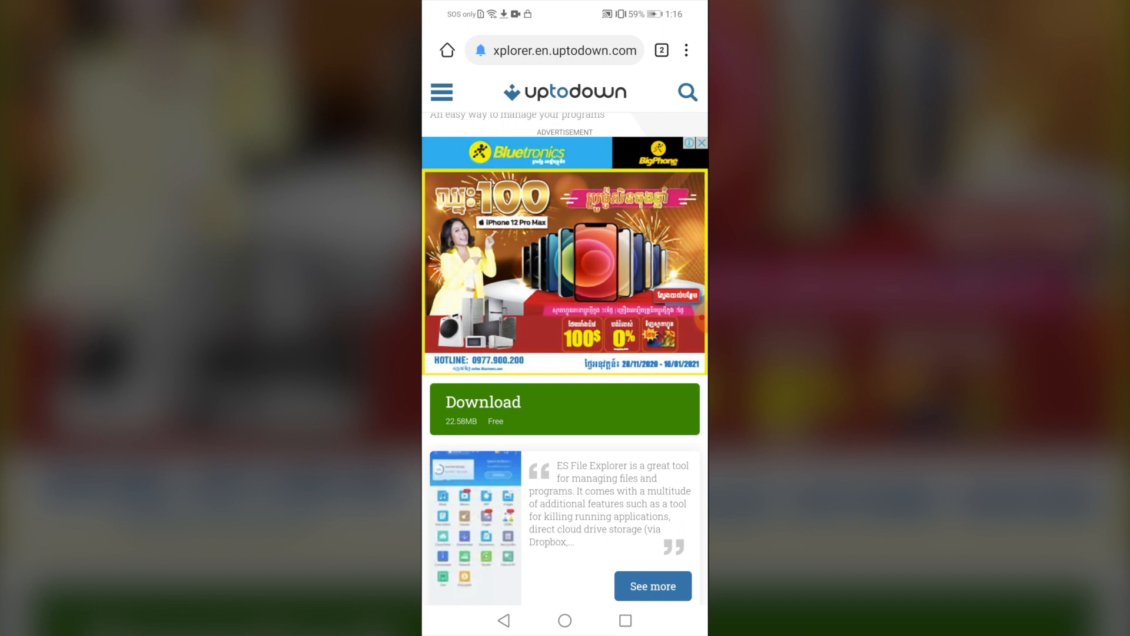
pyautogui.click(686, 51)
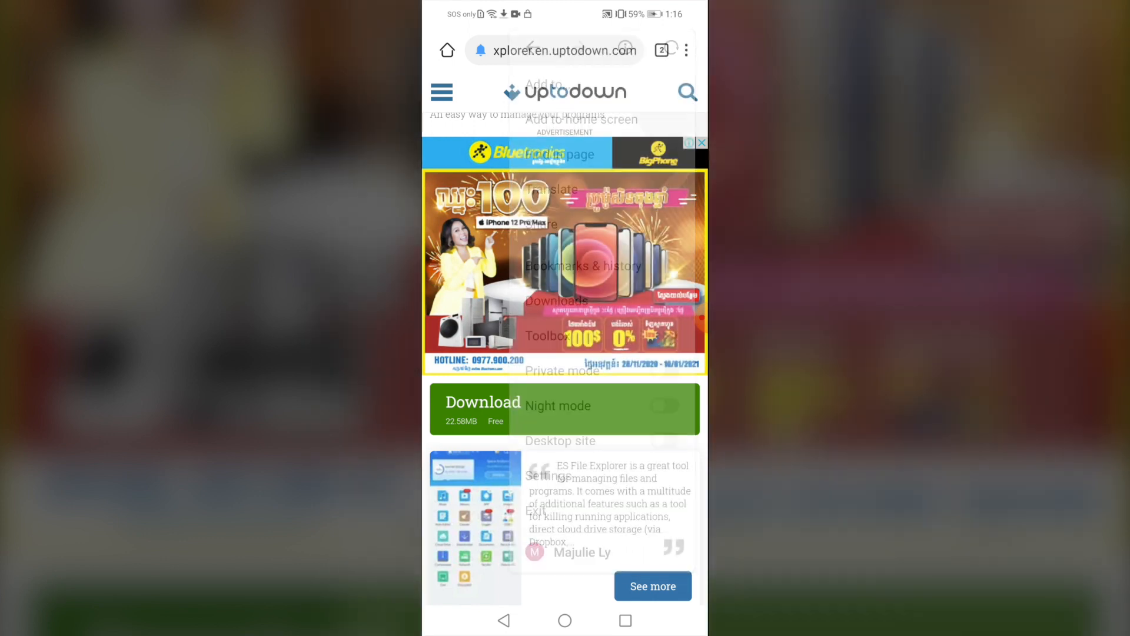
pyautogui.click(554, 300)
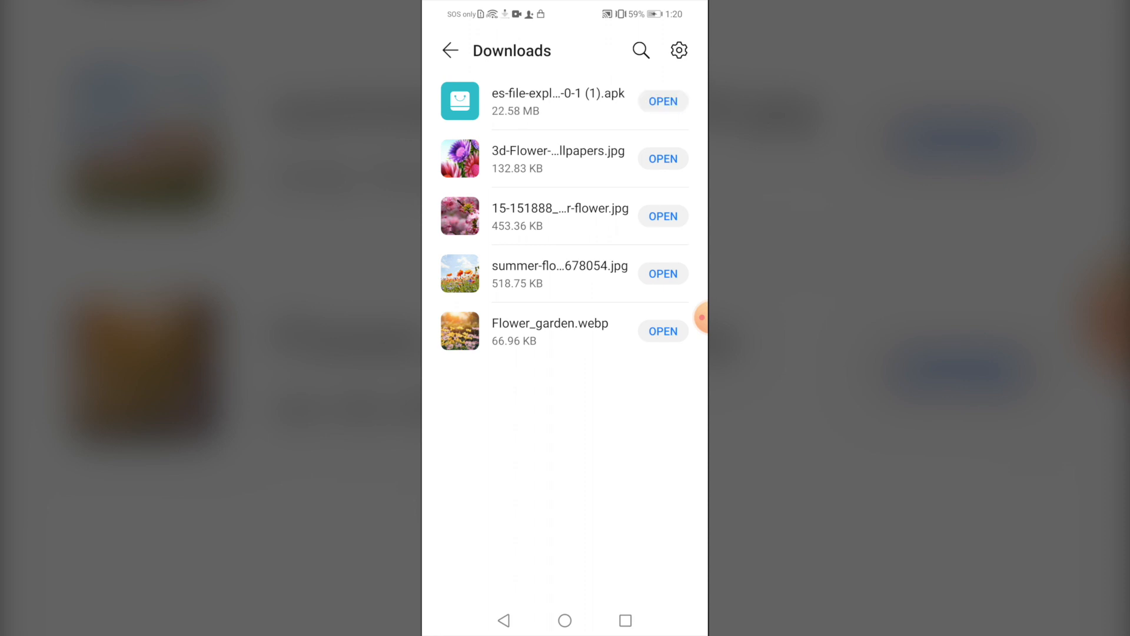
# Install the ES File Explorer apk, allowing Browser installs, and open the app.
pyautogui.click(661, 101)
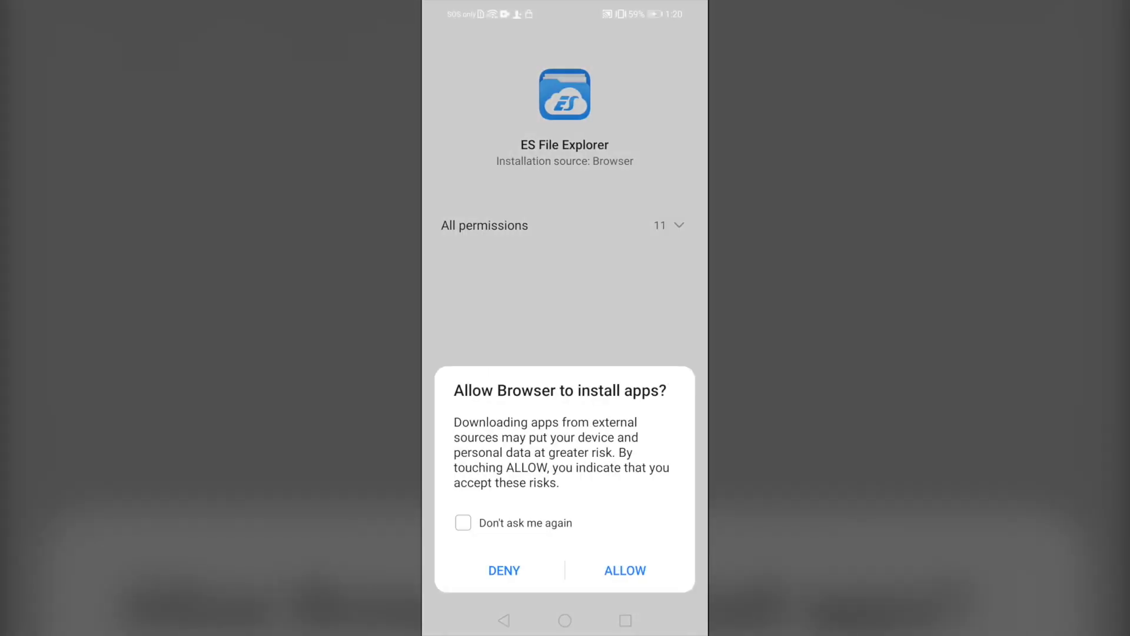
pyautogui.click(624, 571)
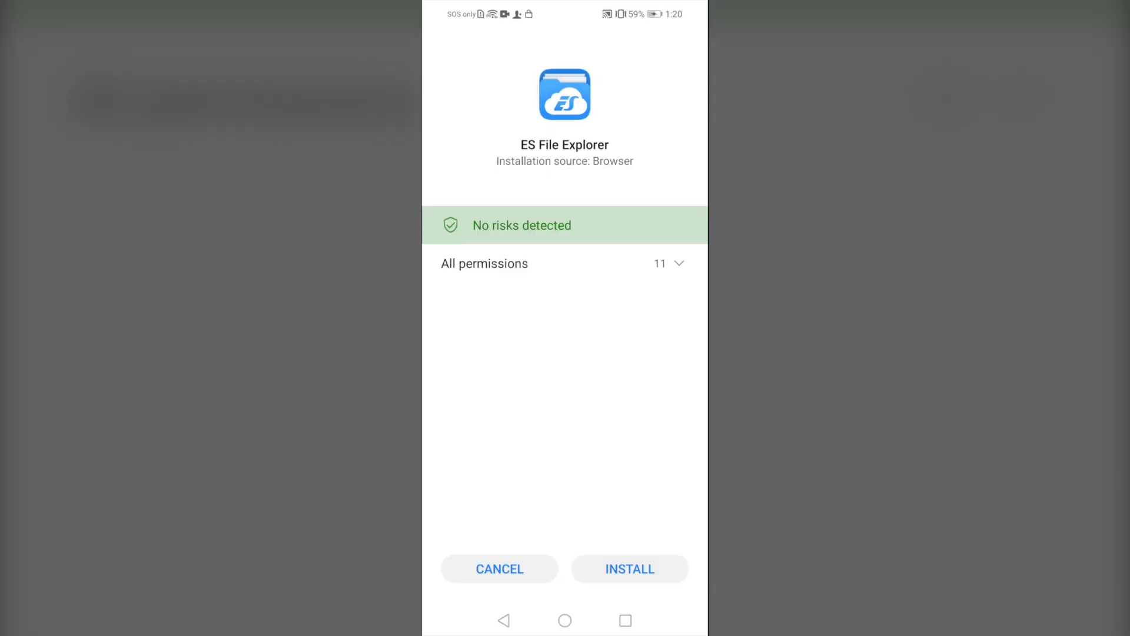
pyautogui.click(629, 568)
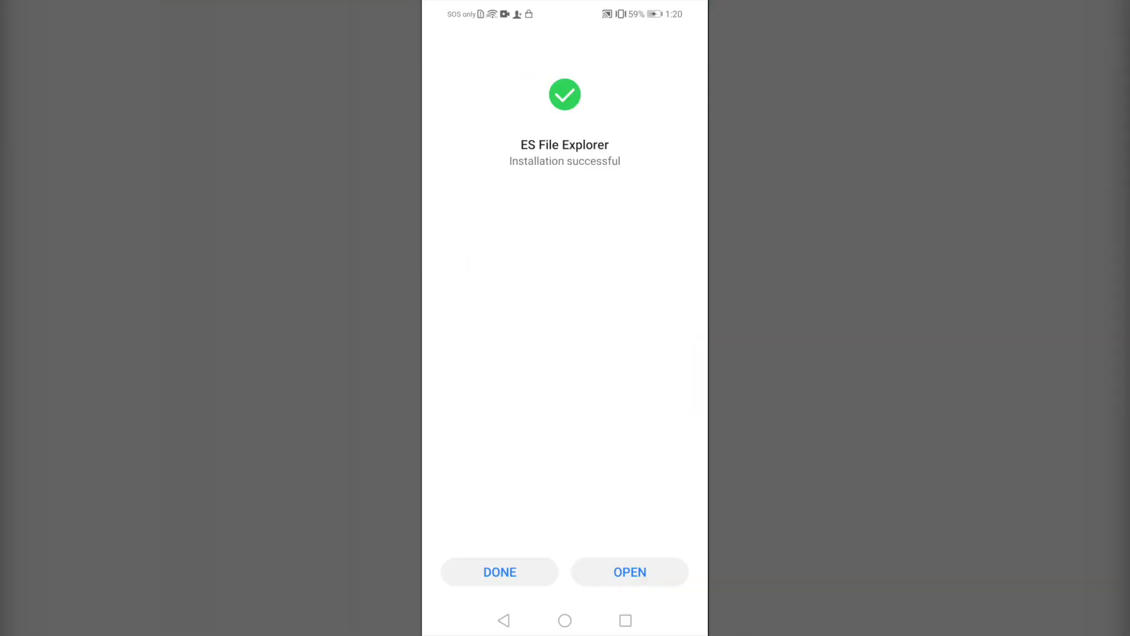
pyautogui.click(628, 572)
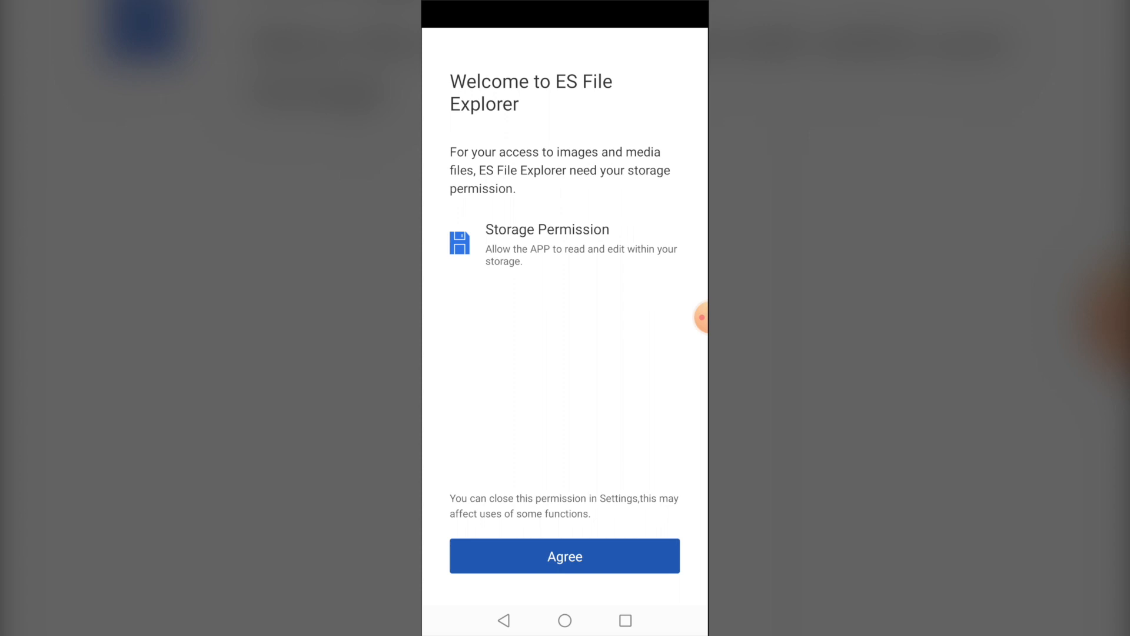
# Grant storage permission, answer the shortcut prompt, and tap START NOW.
pyautogui.click(564, 556)
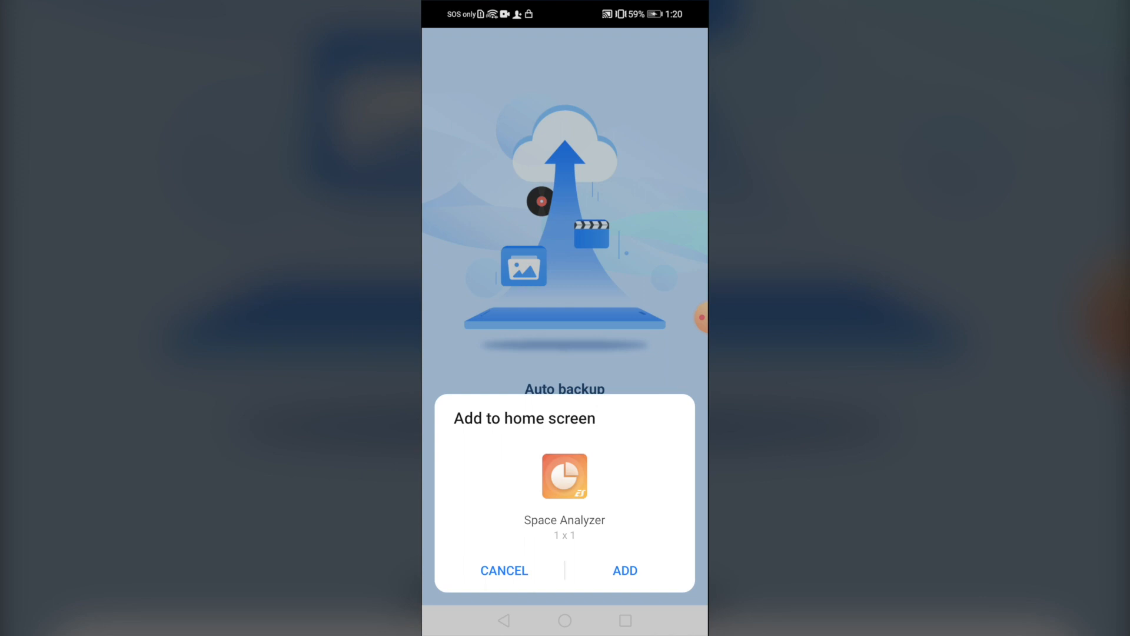
pyautogui.click(504, 570)
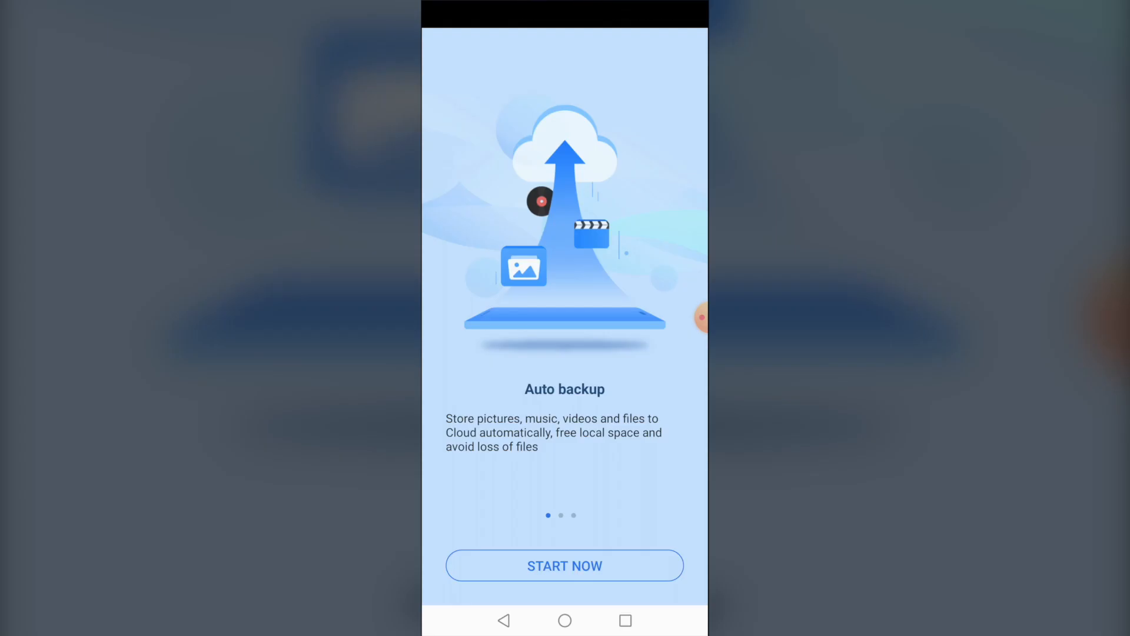
pyautogui.click(565, 566)
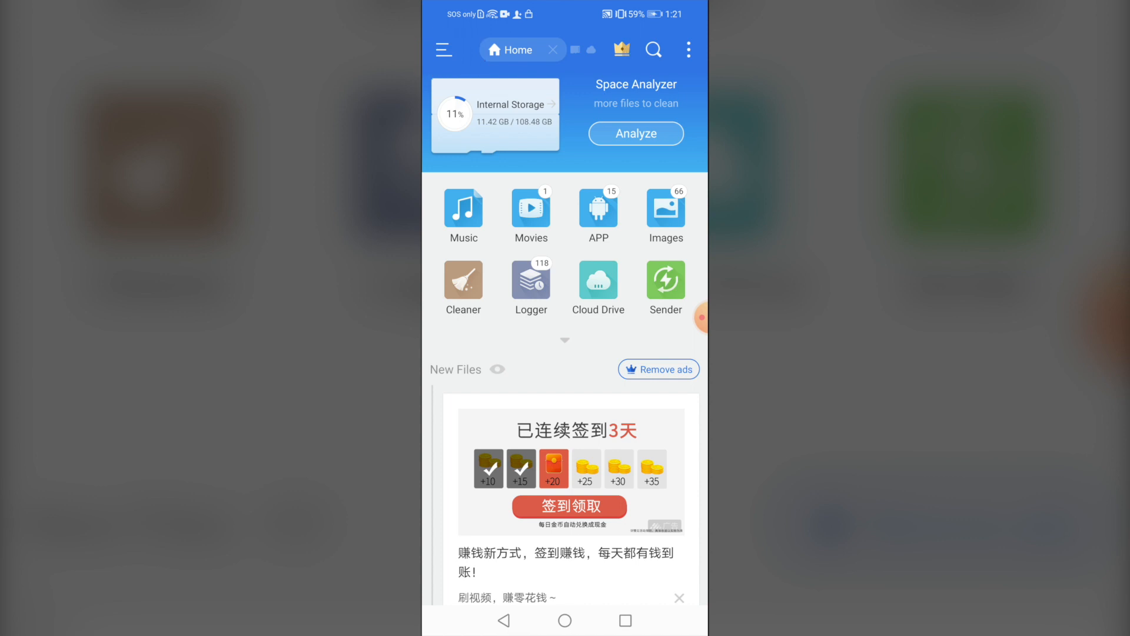
# Reach Cloud Drive via the side menu's Network section.
pyautogui.click(444, 49)
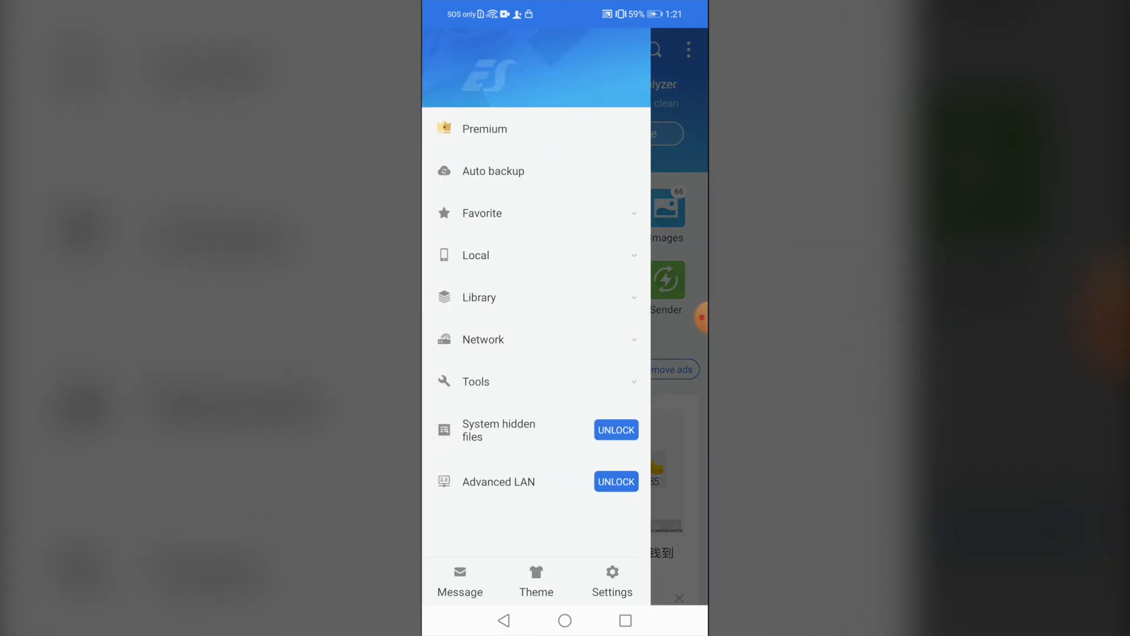
pyautogui.click(482, 339)
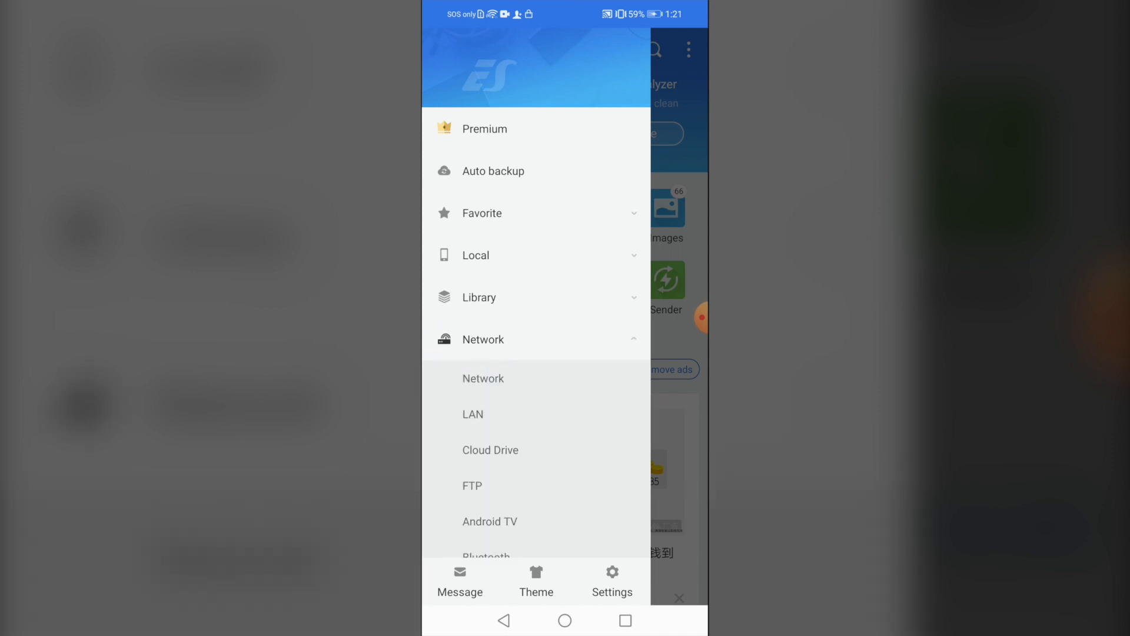
pyautogui.scroll(-3)
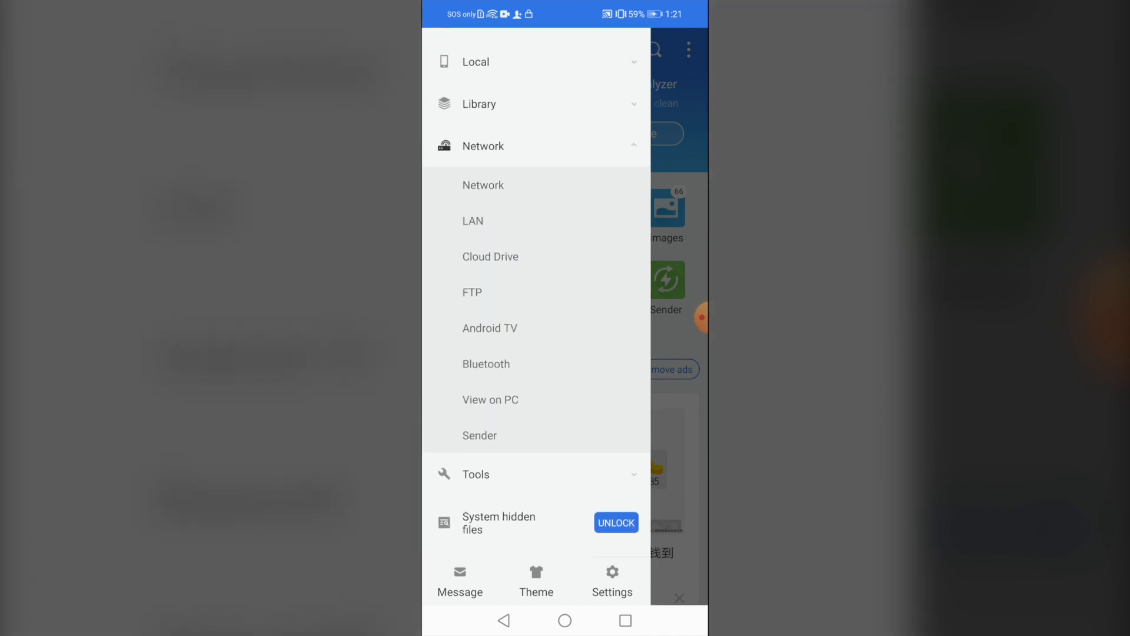
pyautogui.click(491, 257)
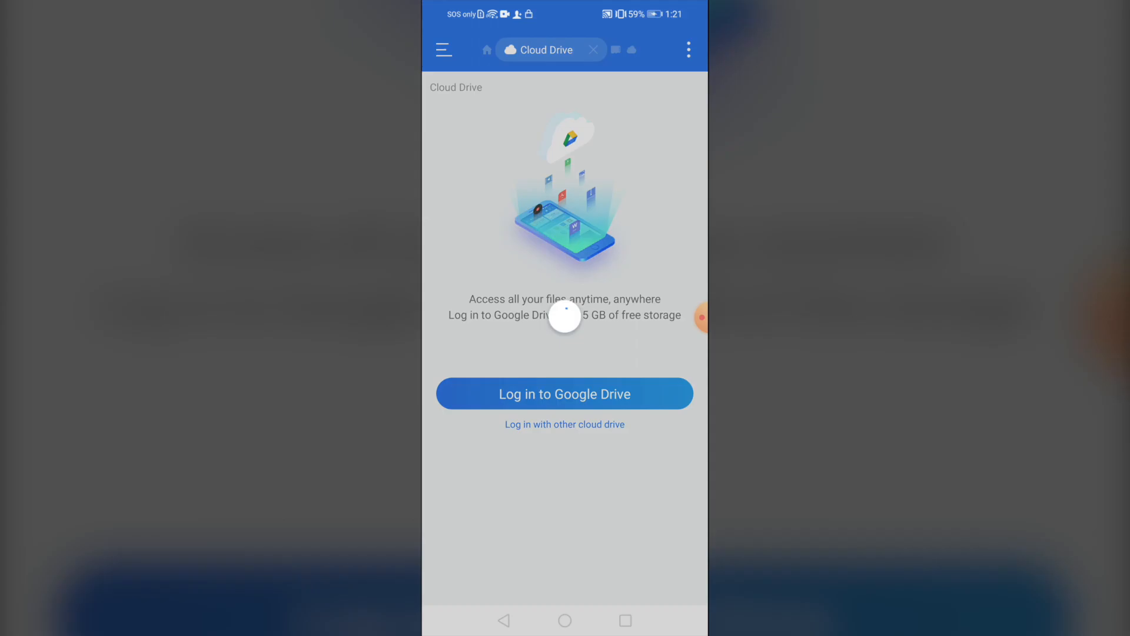
# Sign in to Google Drive with the password and allow ES File Explorer access.
pyautogui.click(564, 394)
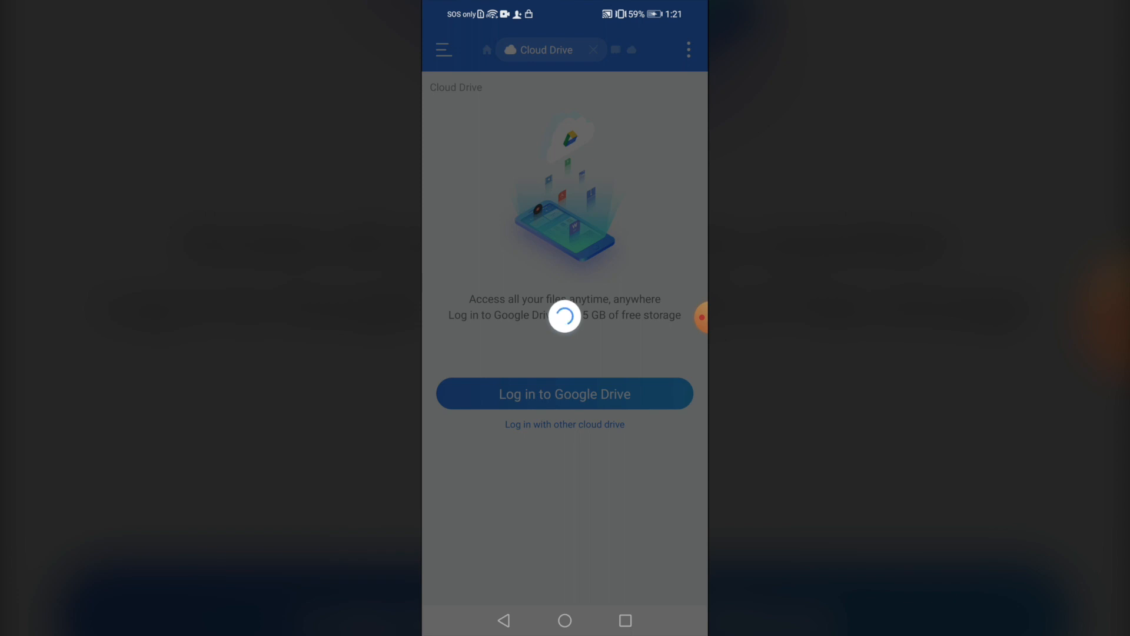
pyautogui.click(564, 394)
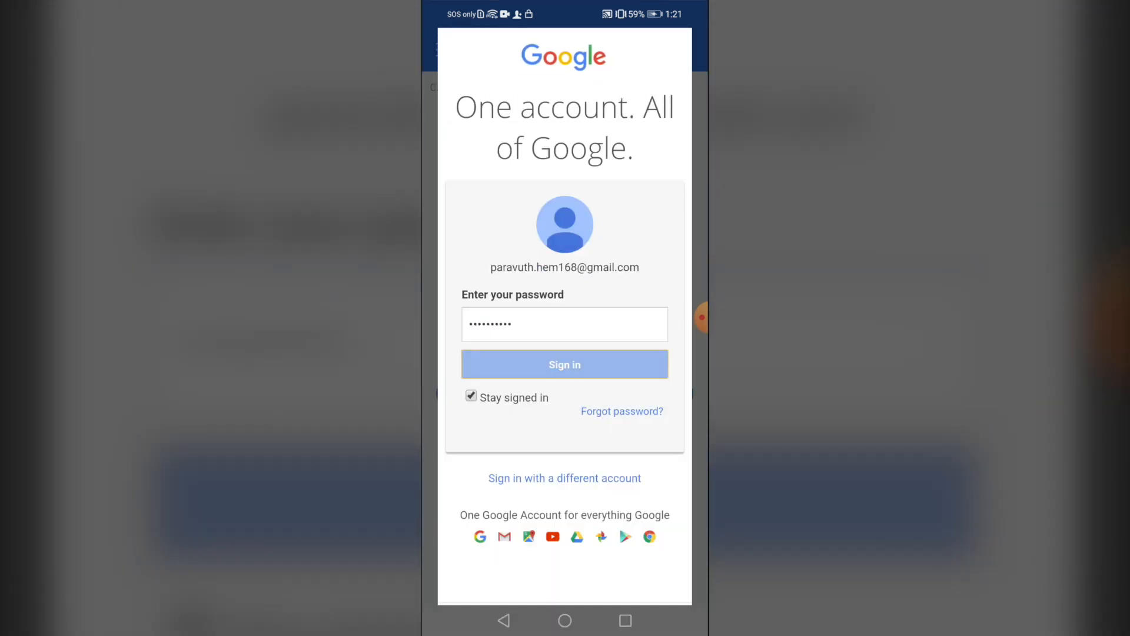
pyautogui.click(565, 363)
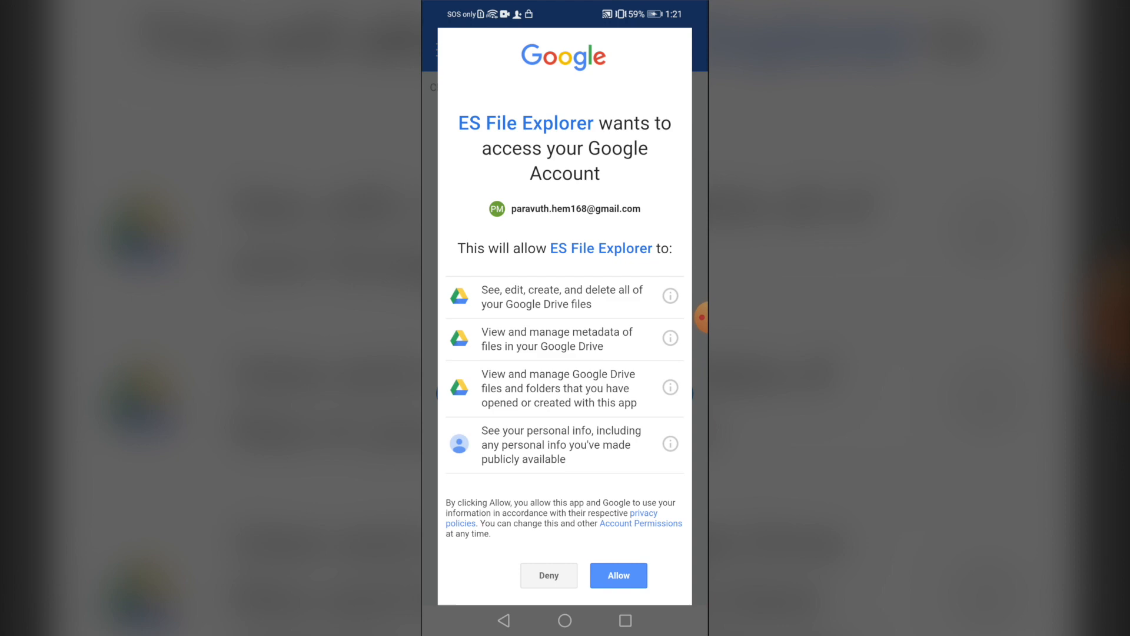
pyautogui.click(618, 575)
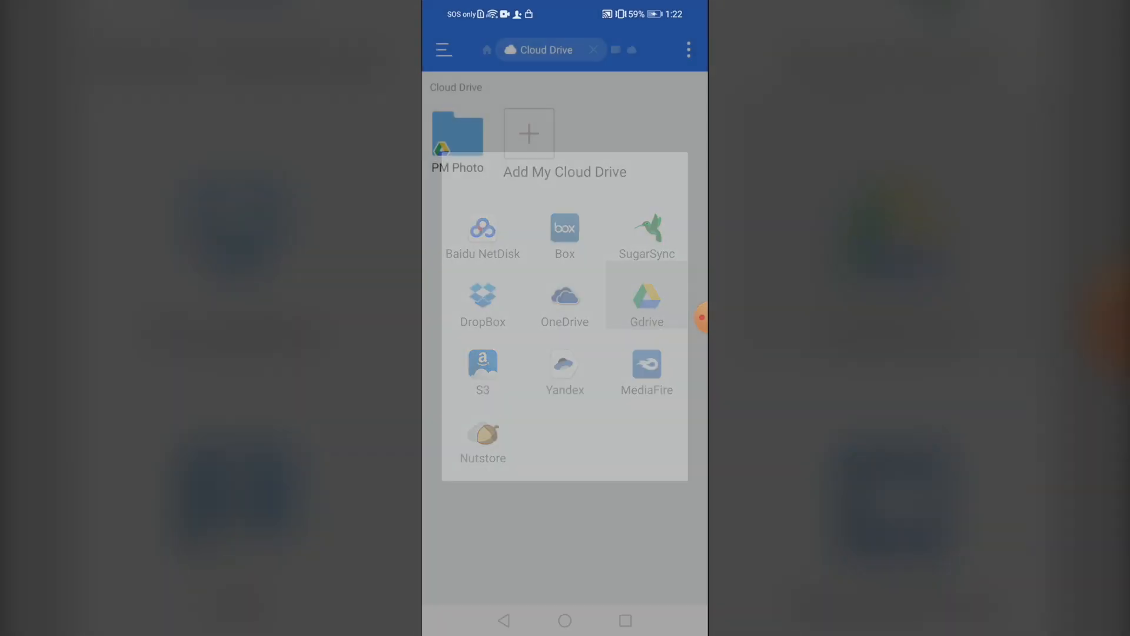
# Dismiss Add My Cloud Drive, view the Drive folder's contents, and return Home.
pyautogui.click(646, 295)
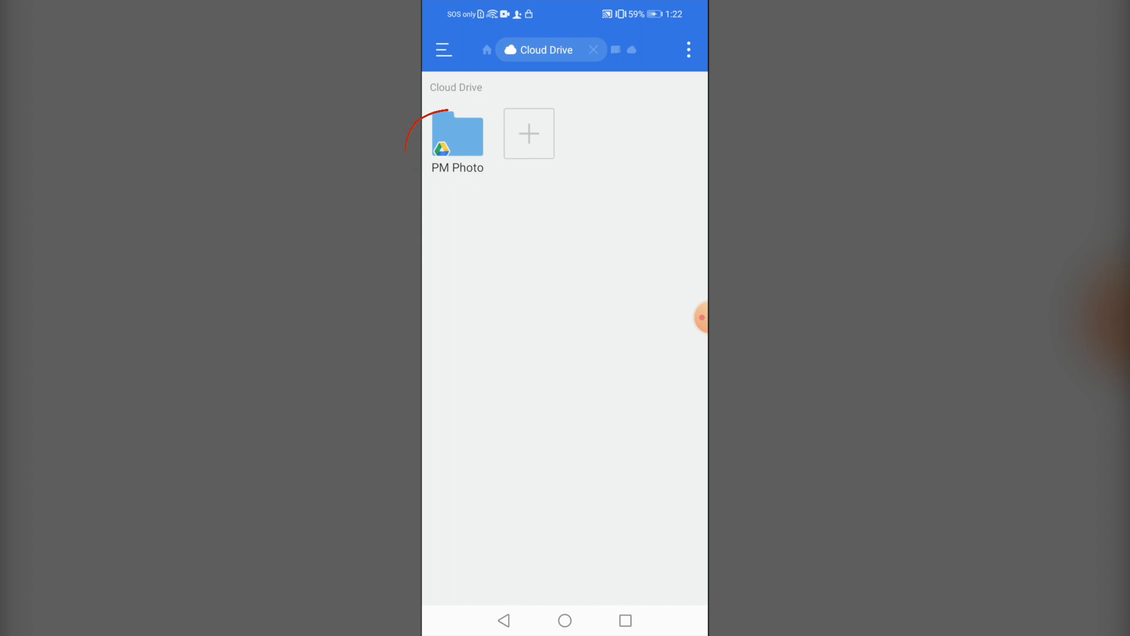
pyautogui.click(456, 134)
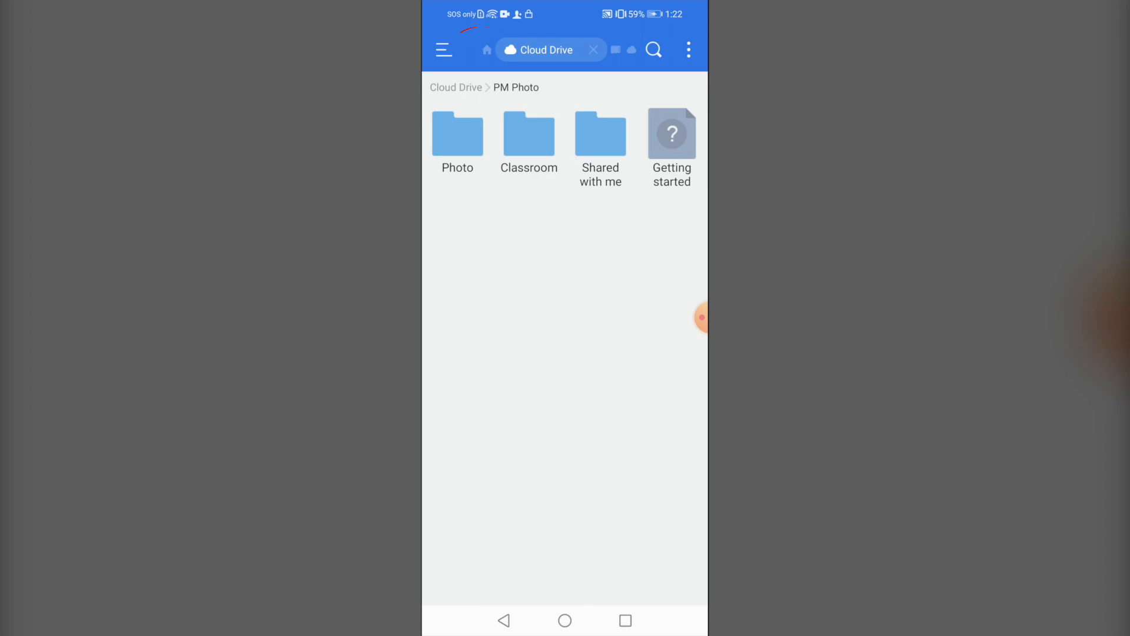
pyautogui.click(487, 49)
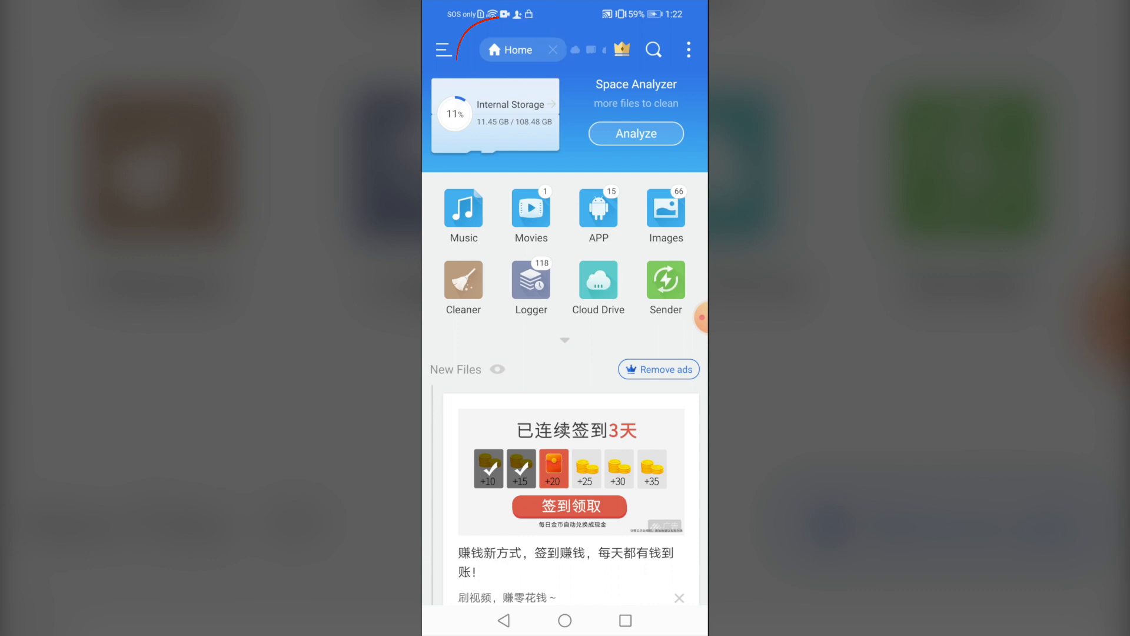
# Browse Internal Storage to DCIM > Camera and select IMG_5312.jpg.
pyautogui.click(494, 114)
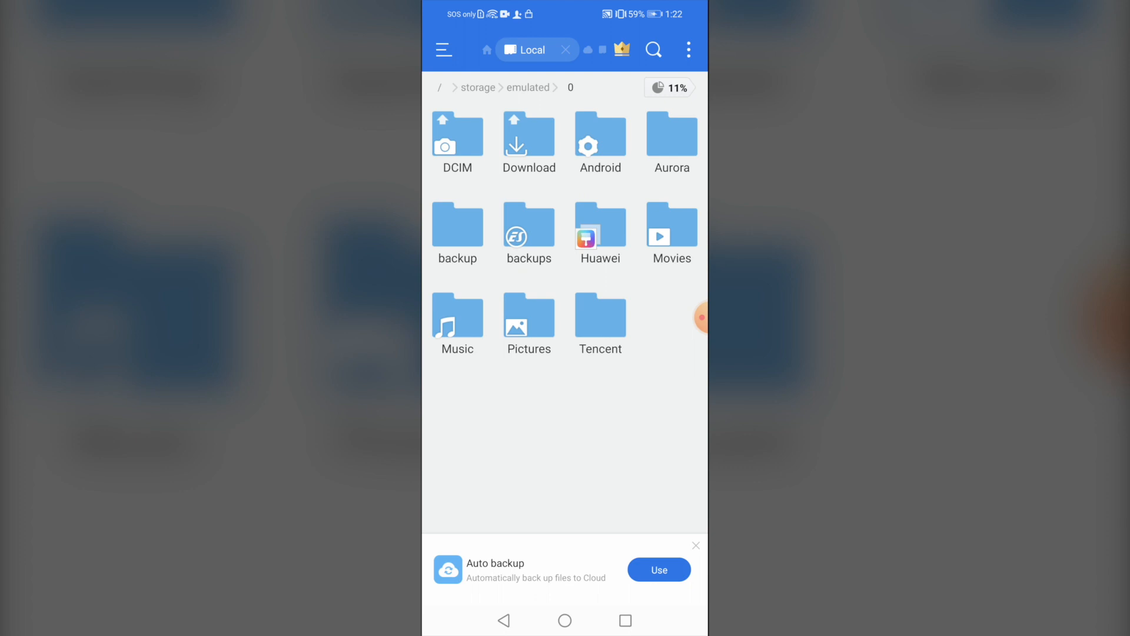
pyautogui.click(456, 136)
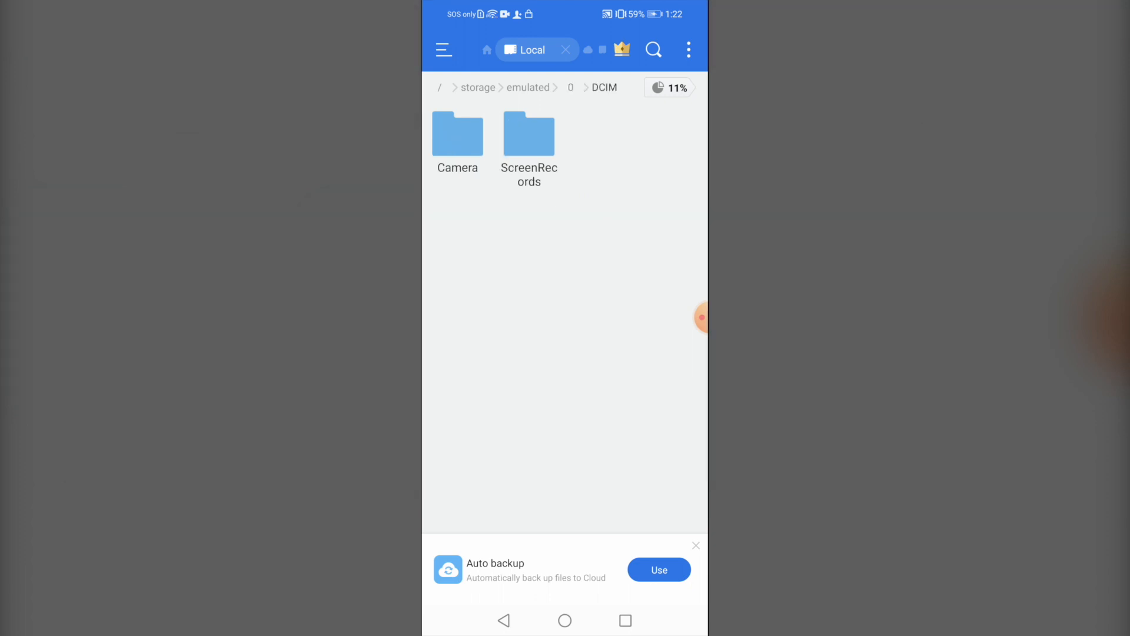
pyautogui.click(457, 134)
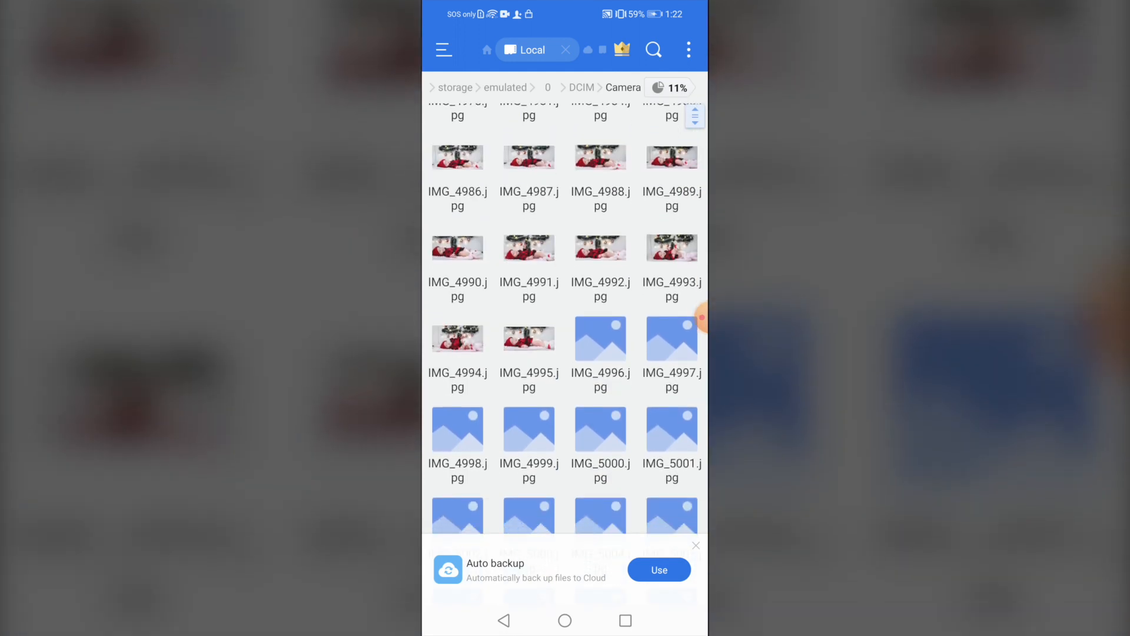
pyautogui.scroll(-3)
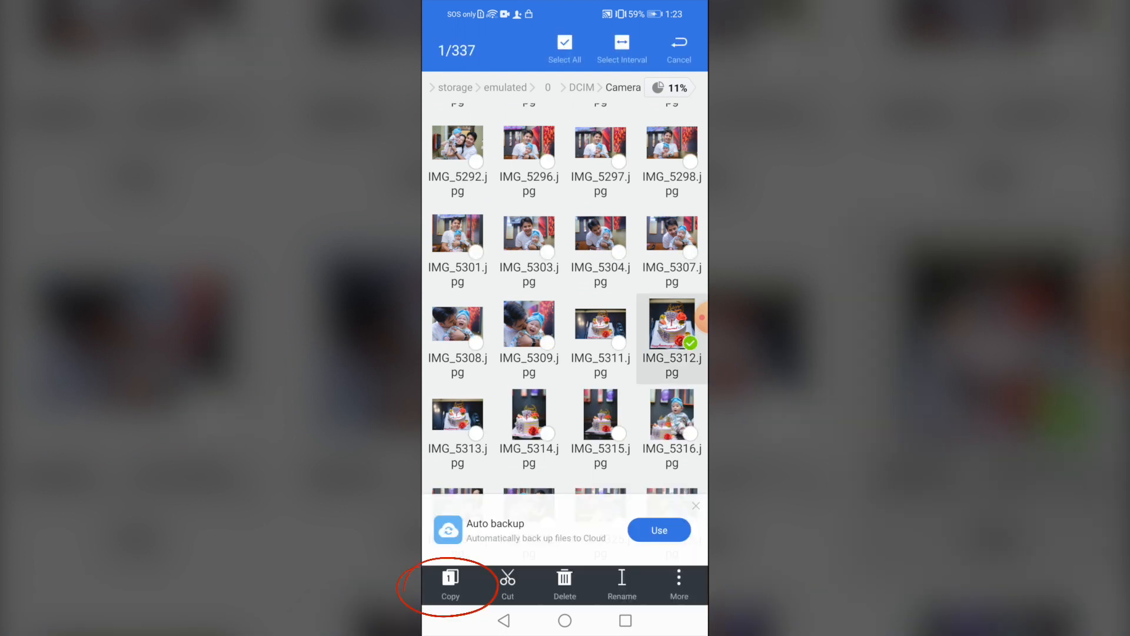
# Copy IMG_5312.jpg, paste it into the Google Drive window, and hide the finished progress.
pyautogui.click(450, 584)
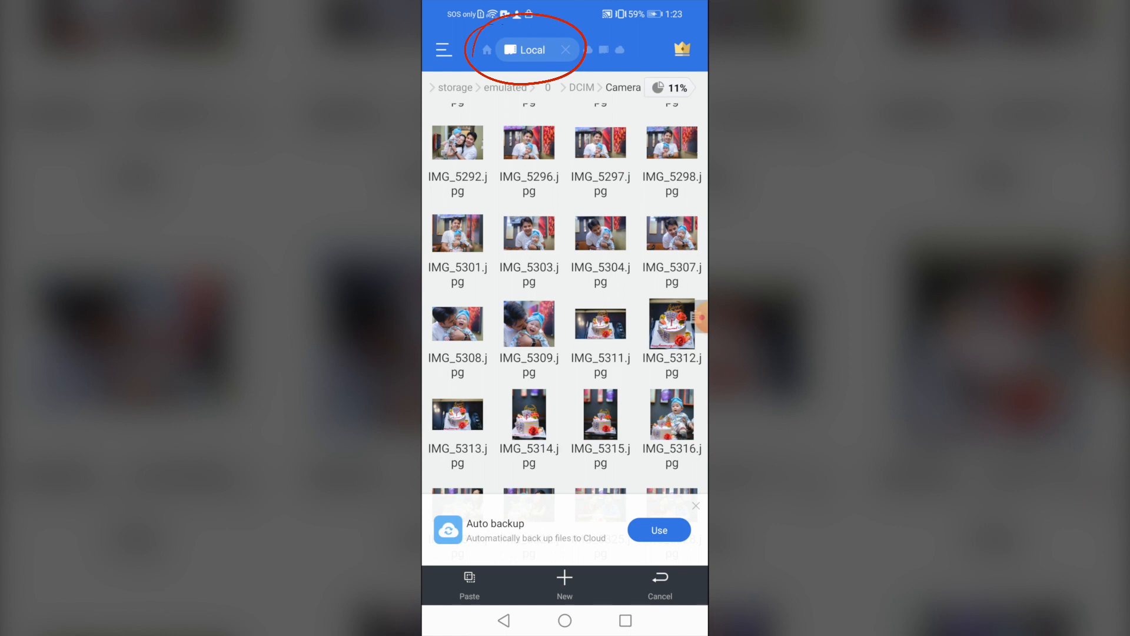
pyautogui.click(619, 49)
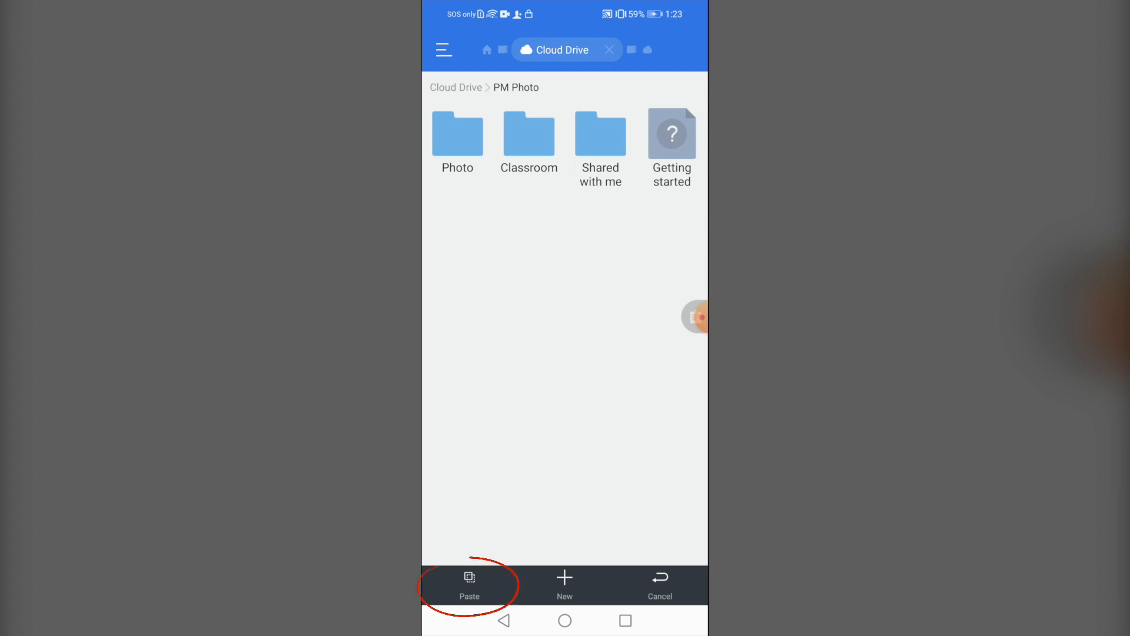
pyautogui.click(660, 584)
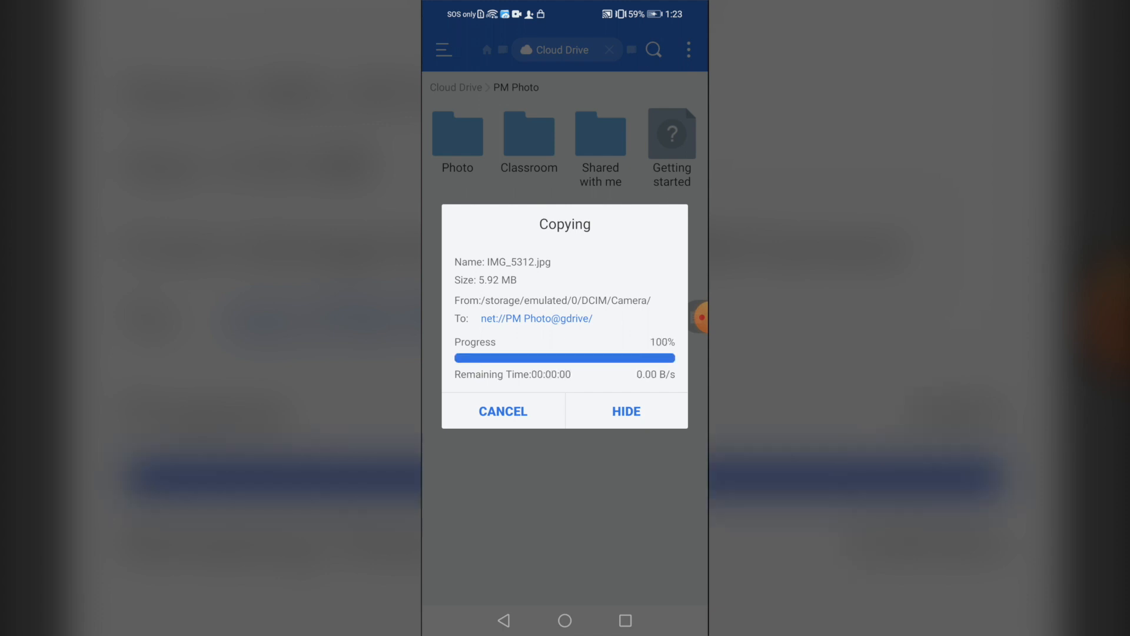
pyautogui.click(626, 411)
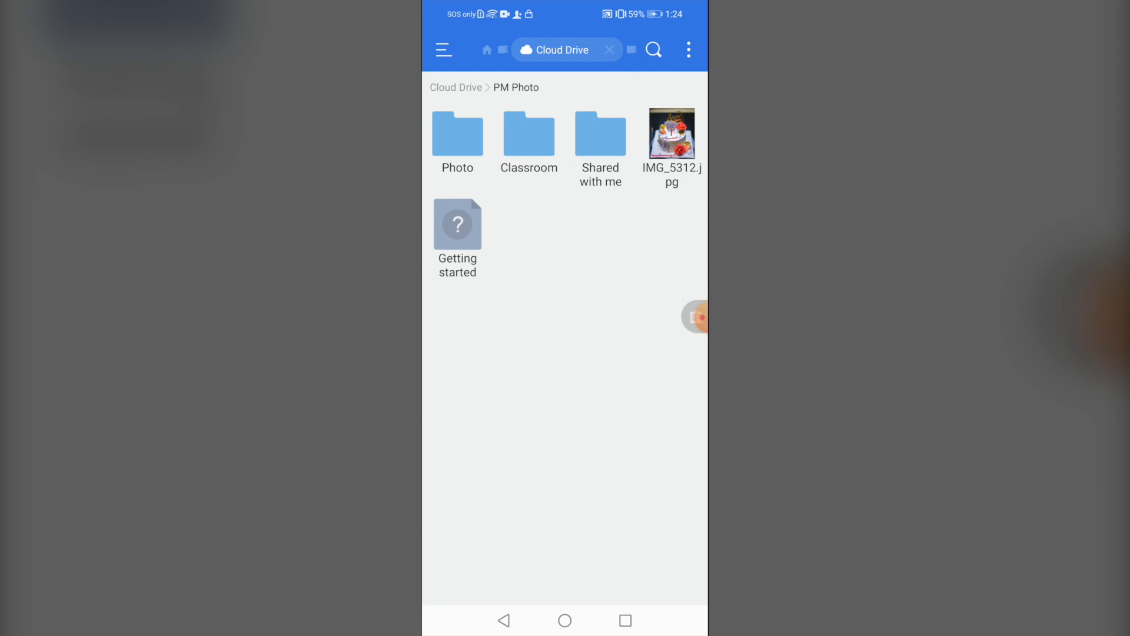
# Open IMG_5312.jpg full-screen from the Google Drive folder.
pyautogui.click(671, 134)
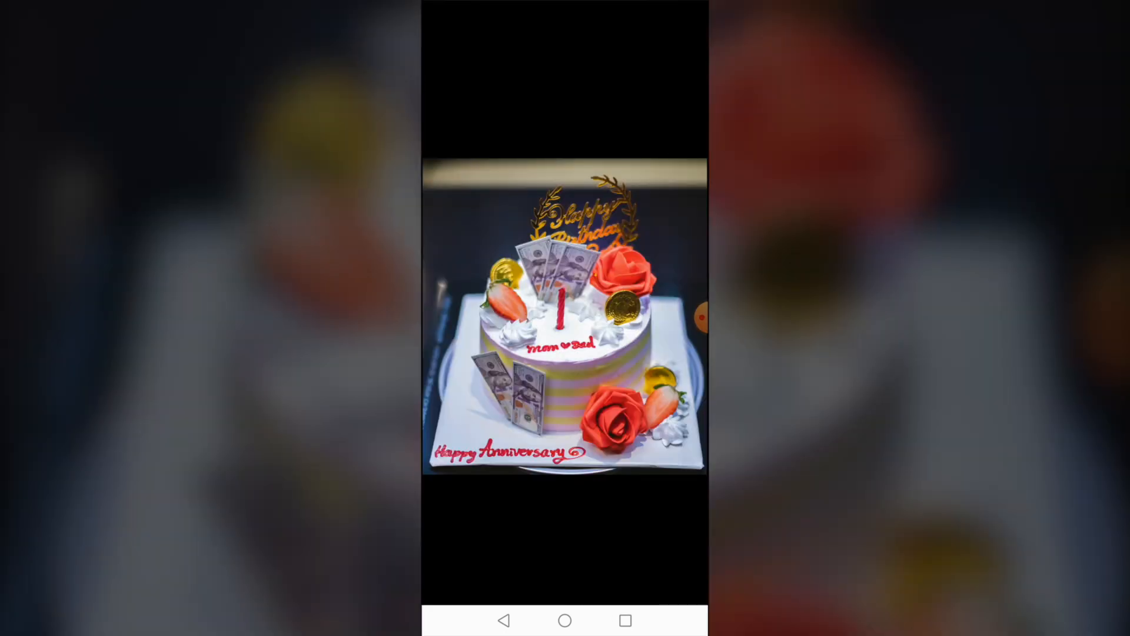